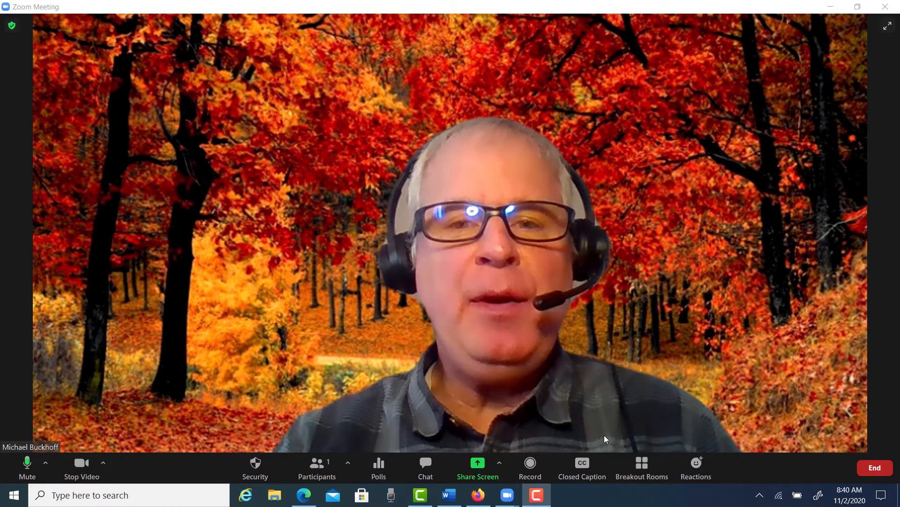
mouse_move(479, 477)
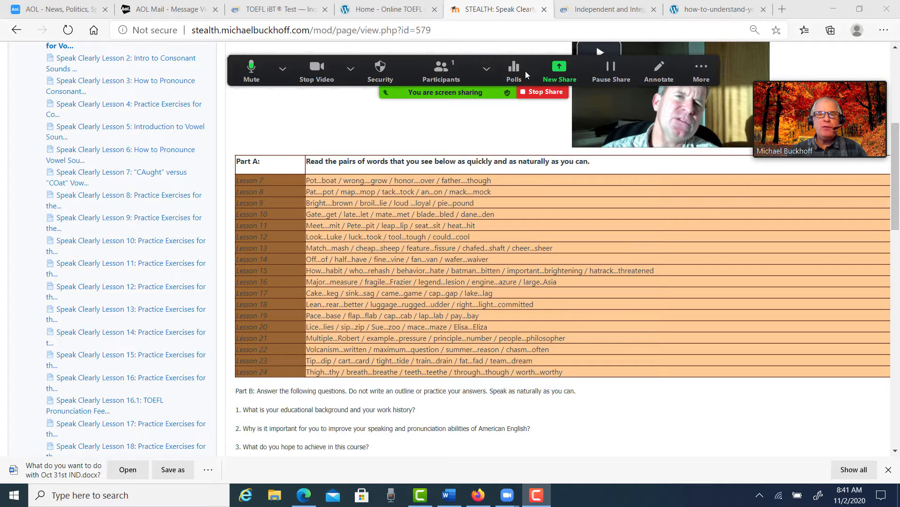
mouse_move(559, 68)
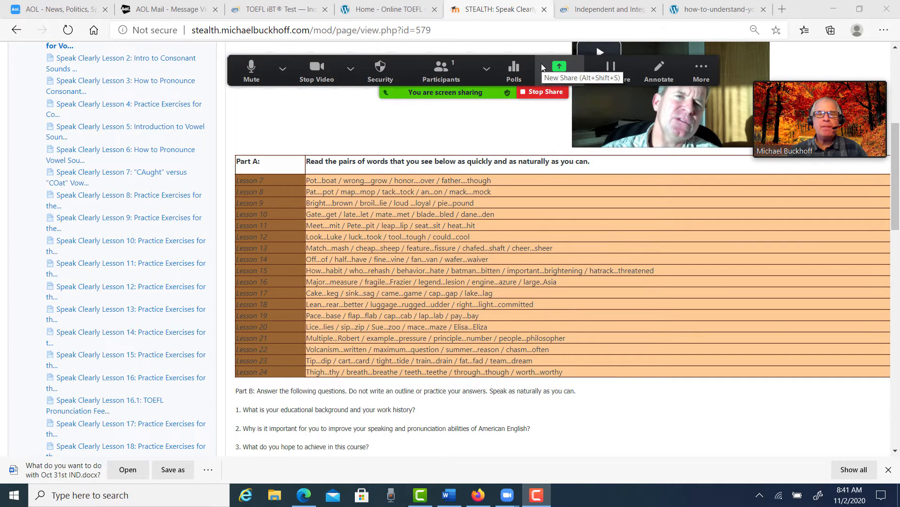
Circle the recommended lessons 10–12, 14–21 and 23–24 in the Part A word-pair table.
click(658, 68)
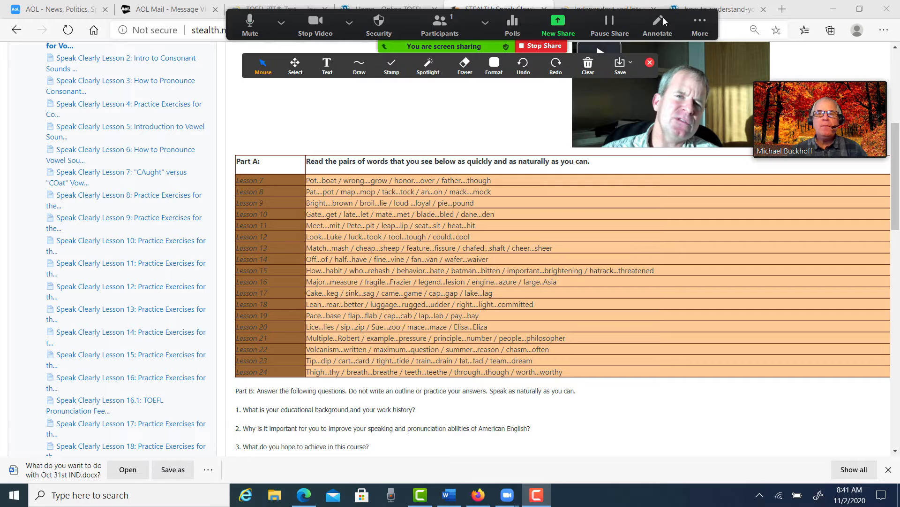
click(492, 65)
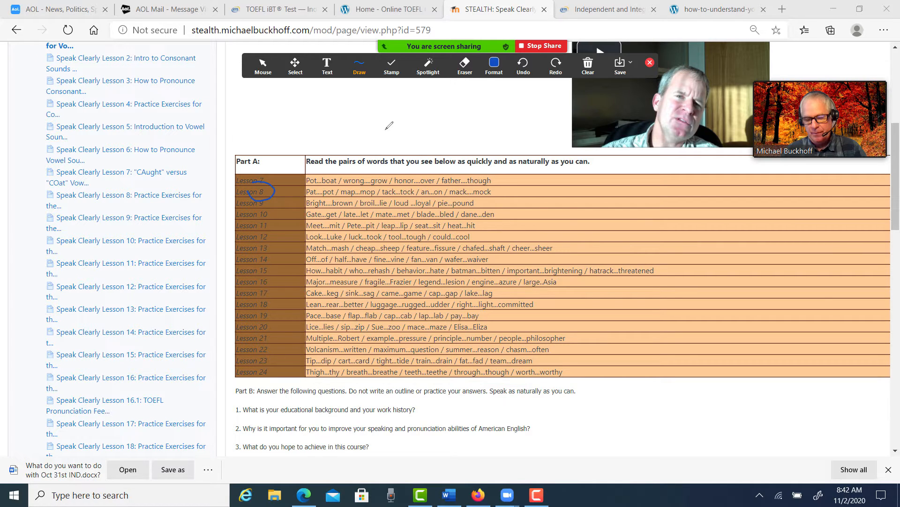
drag(253, 203, 255, 224)
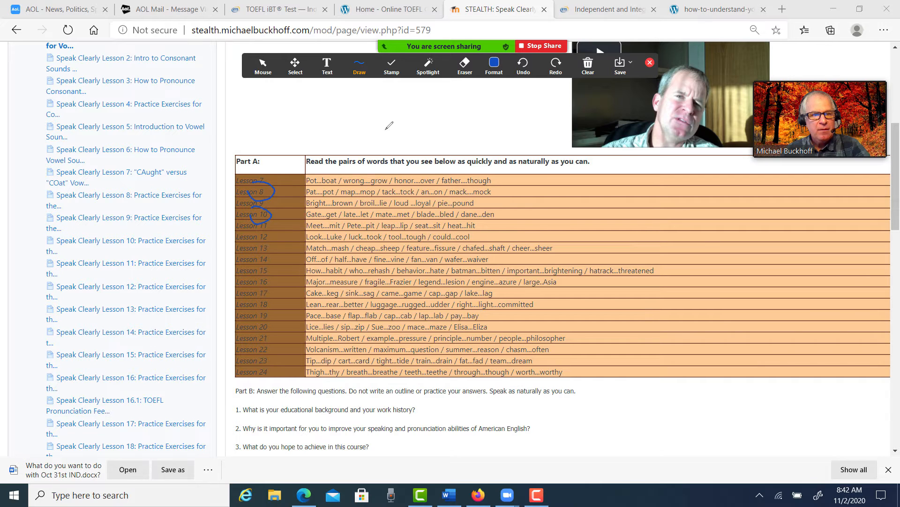
drag(249, 221, 262, 239)
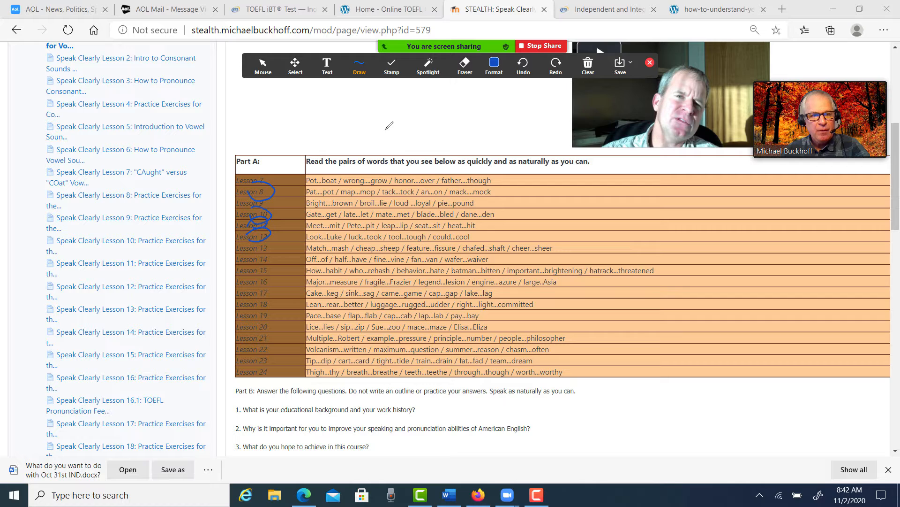
drag(244, 258, 267, 258)
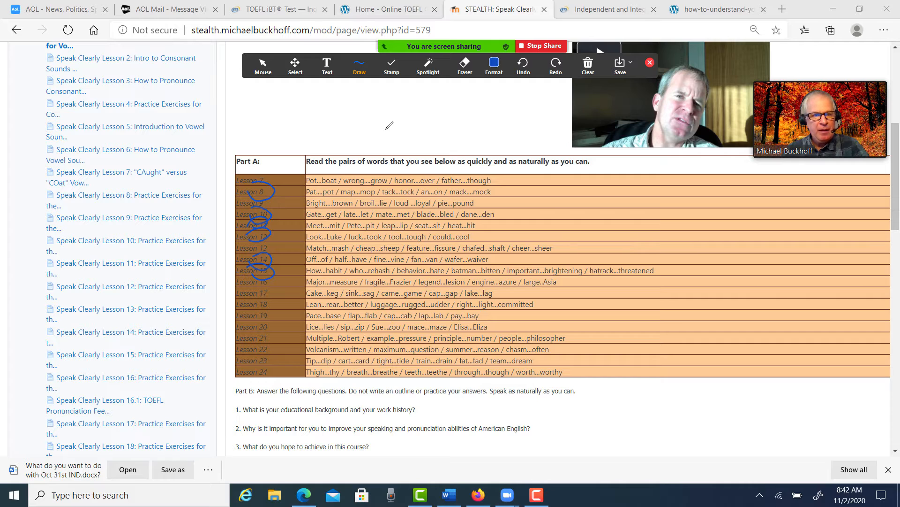
drag(241, 281, 270, 282)
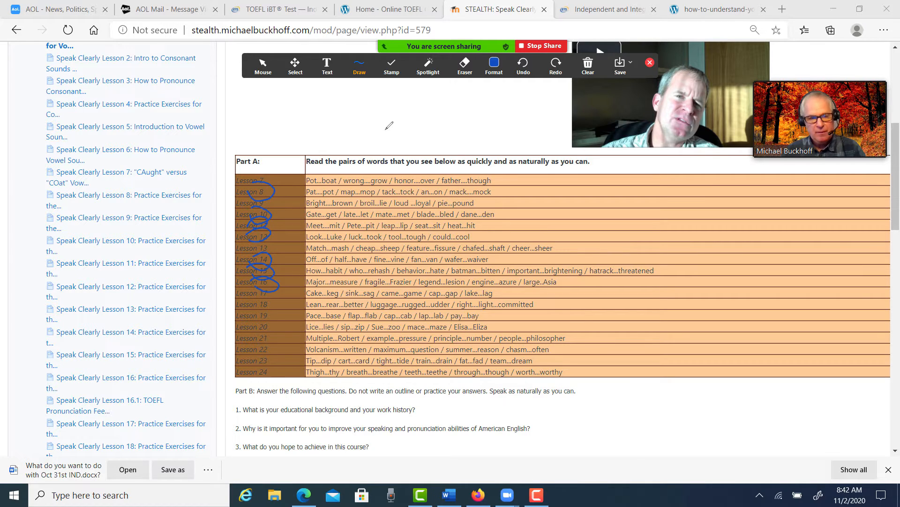
drag(247, 310, 270, 298)
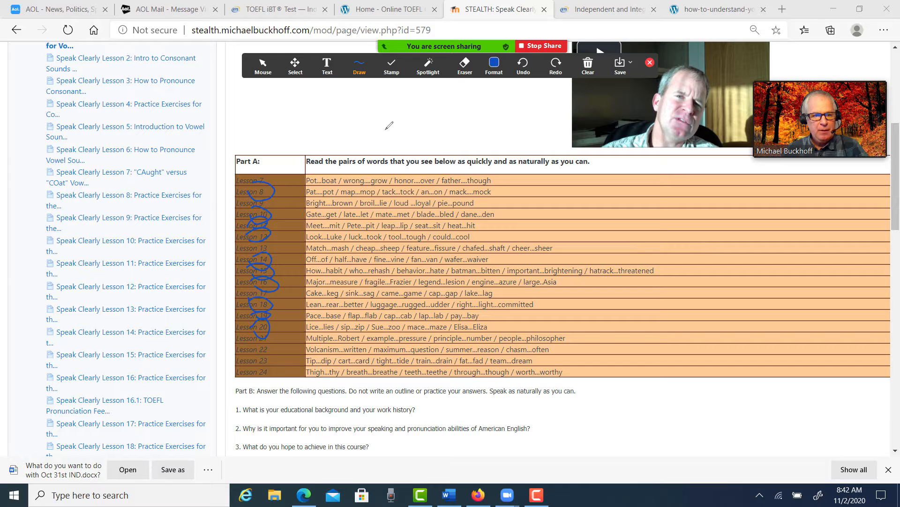
drag(241, 367, 265, 379)
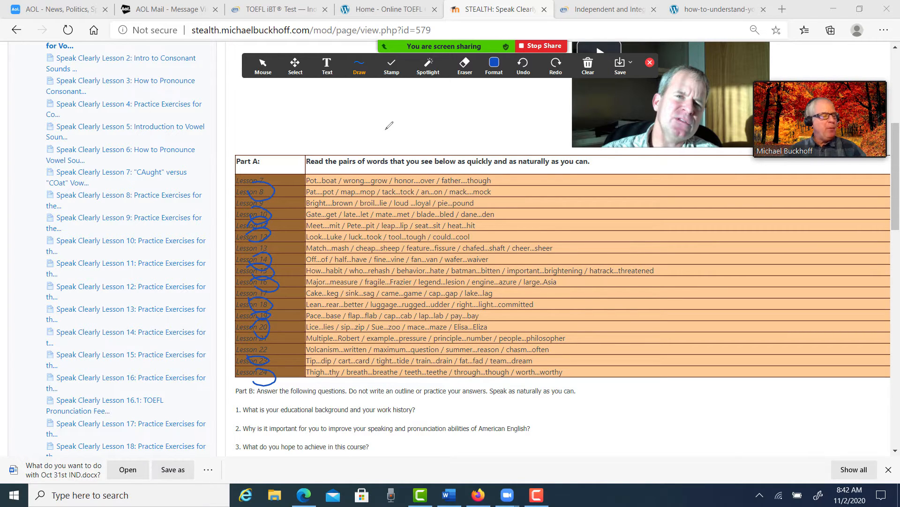
mouse_move(379, 107)
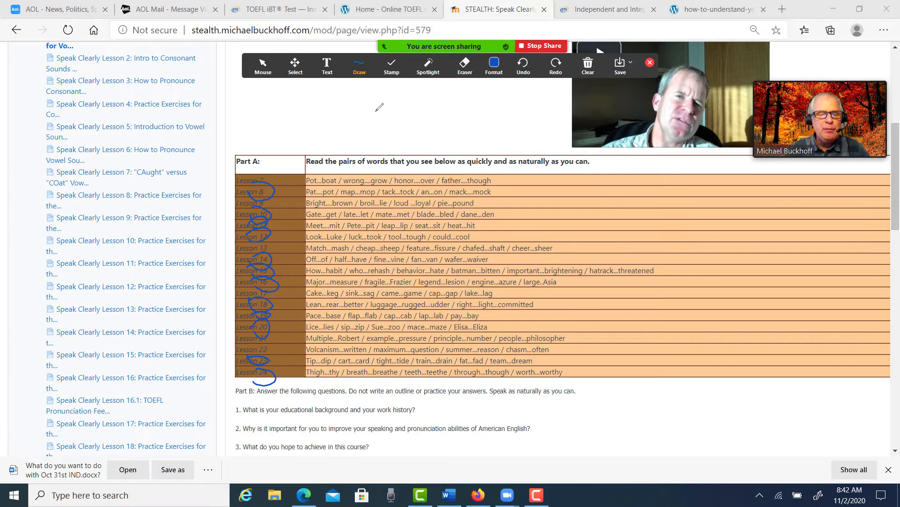
mouse_move(346, 125)
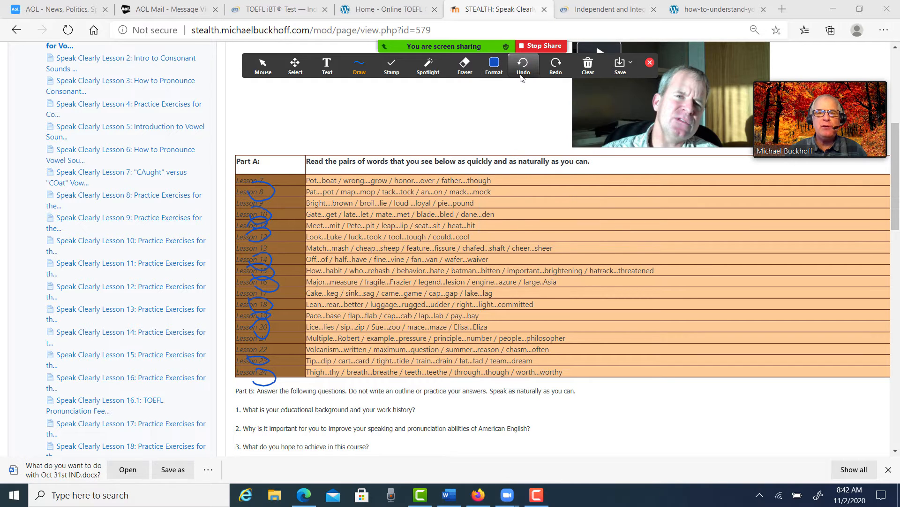
Clear all the circles drawn on the shared table.
click(523, 65)
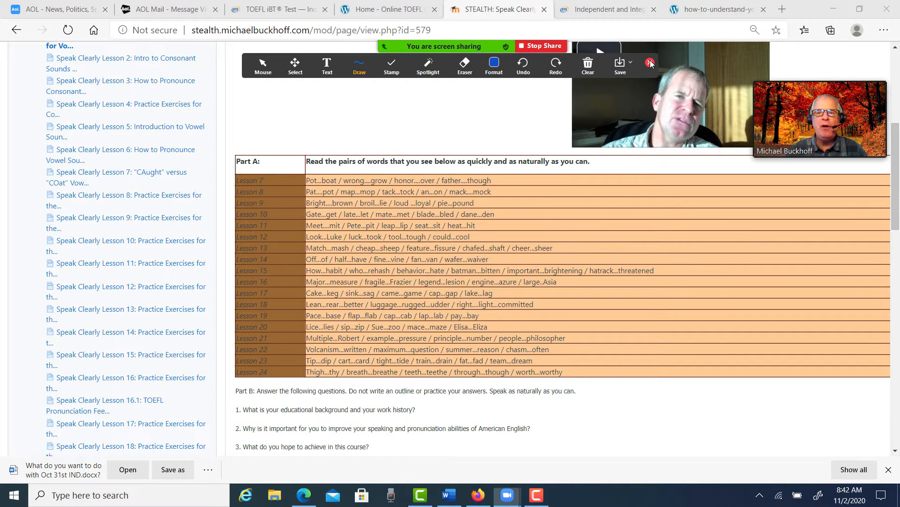
Return to the main course page and bring the Step 2 pronunciation lessons into view, marking its heading.
click(649, 63)
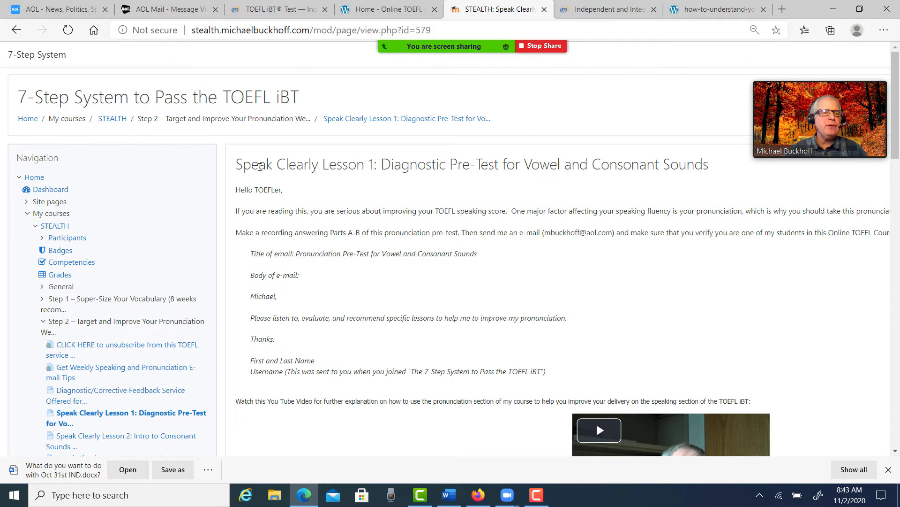
click(112, 118)
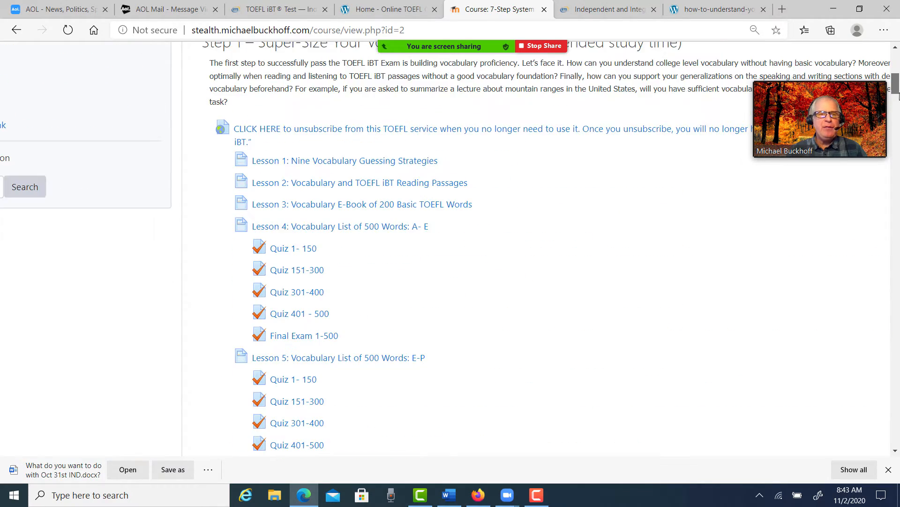
scroll(down, 3)
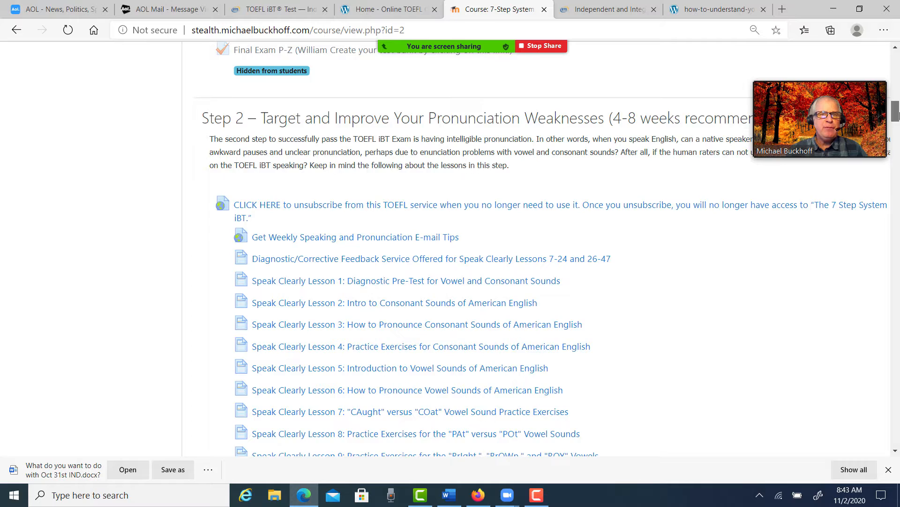
drag(257, 163, 374, 163)
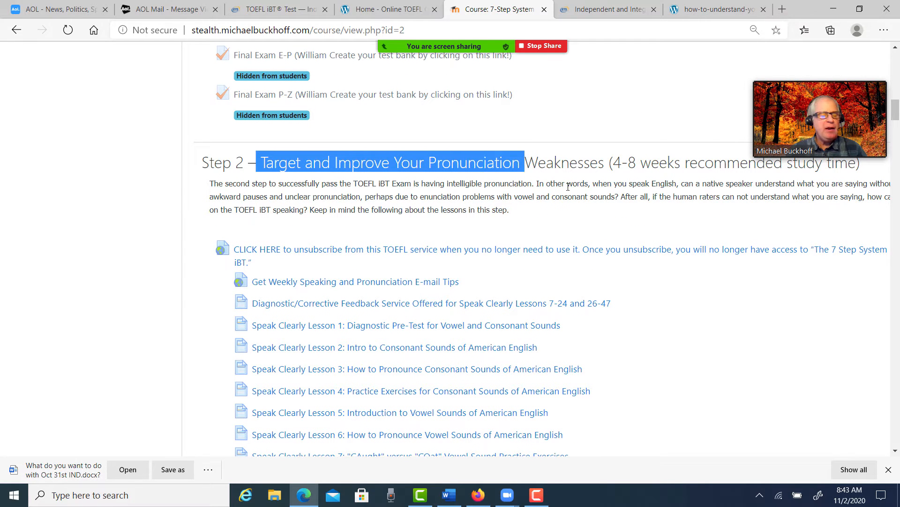
scroll(down, 3)
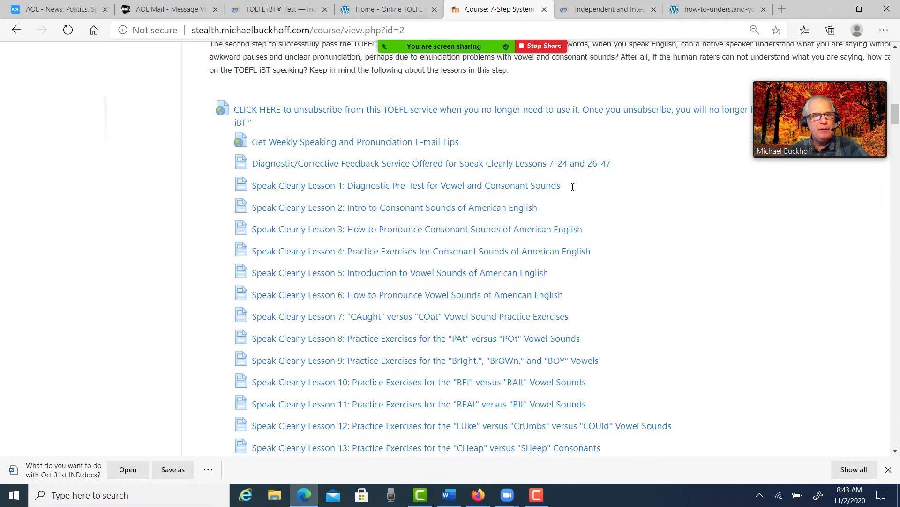
scroll(down, 3)
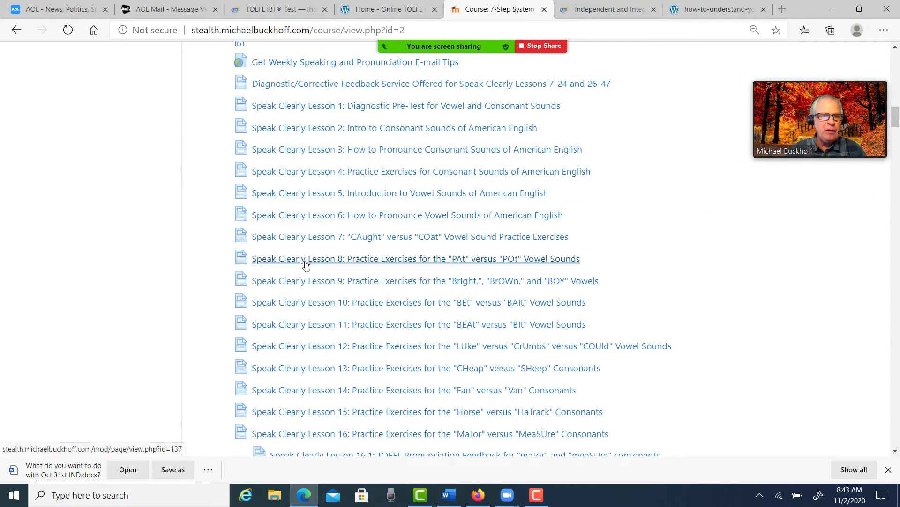
mouse_move(354, 258)
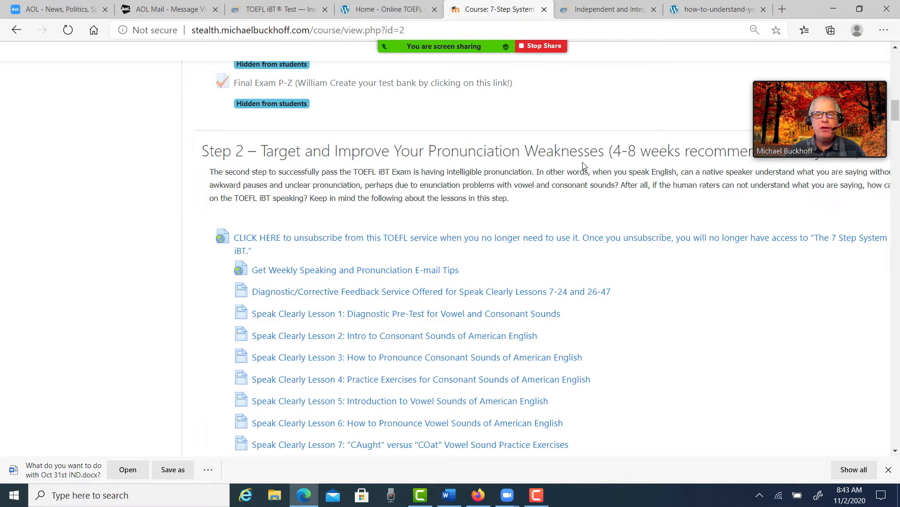
mouse_move(789, 421)
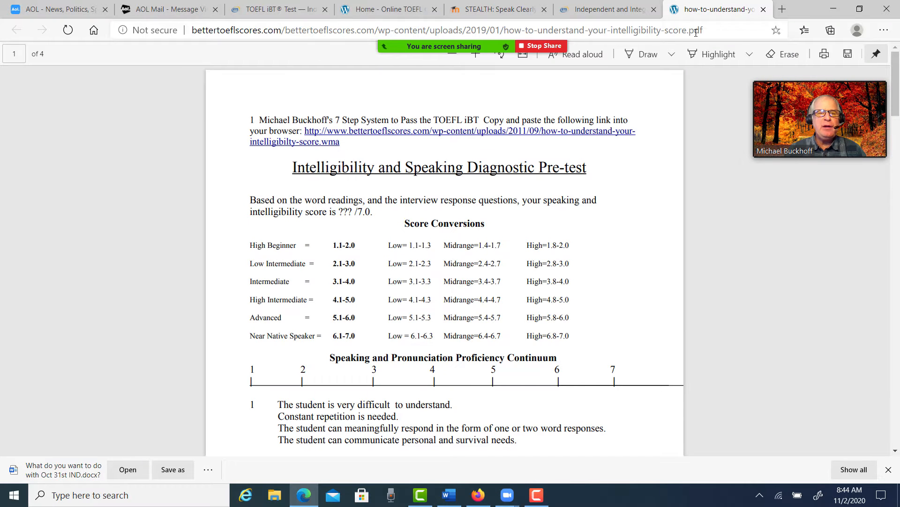
Scroll the PDF past the Score Conversions table to the level 2 and 3 descriptions.
scroll(down, 3)
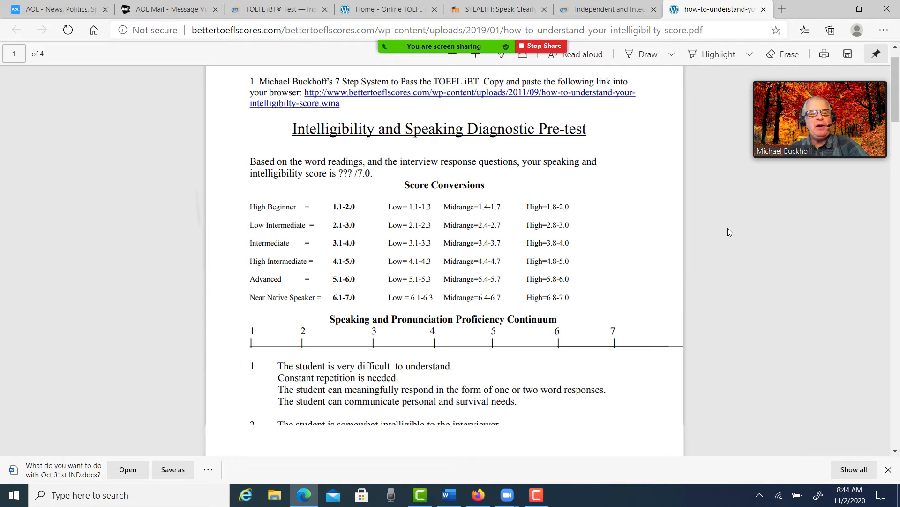
scroll(down, 3)
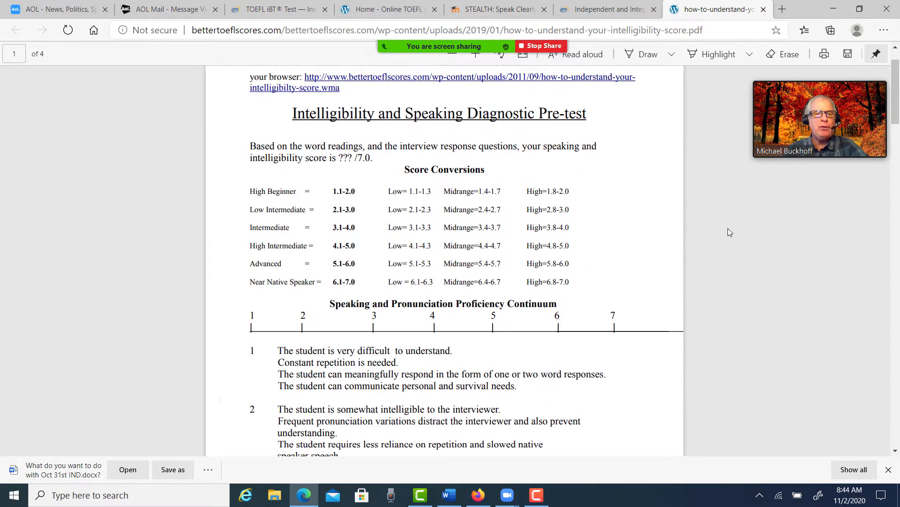
scroll(down, 3)
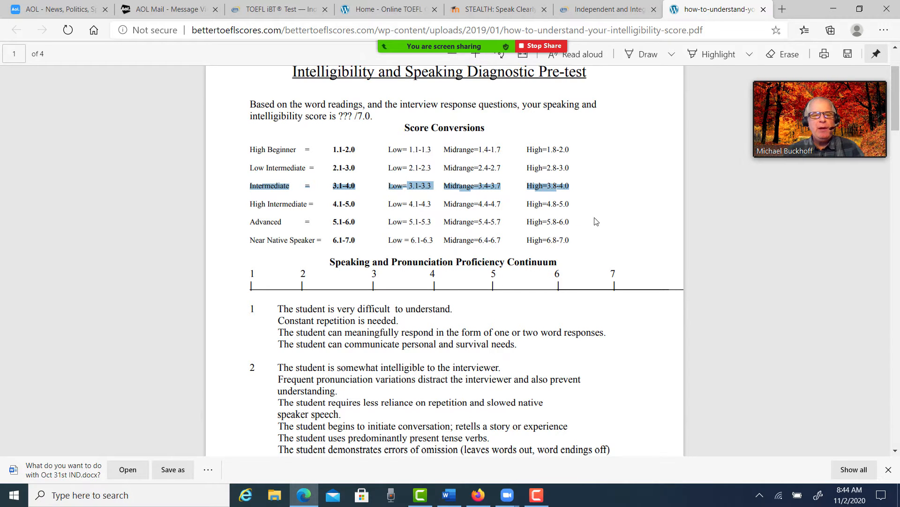
scroll(down, 3)
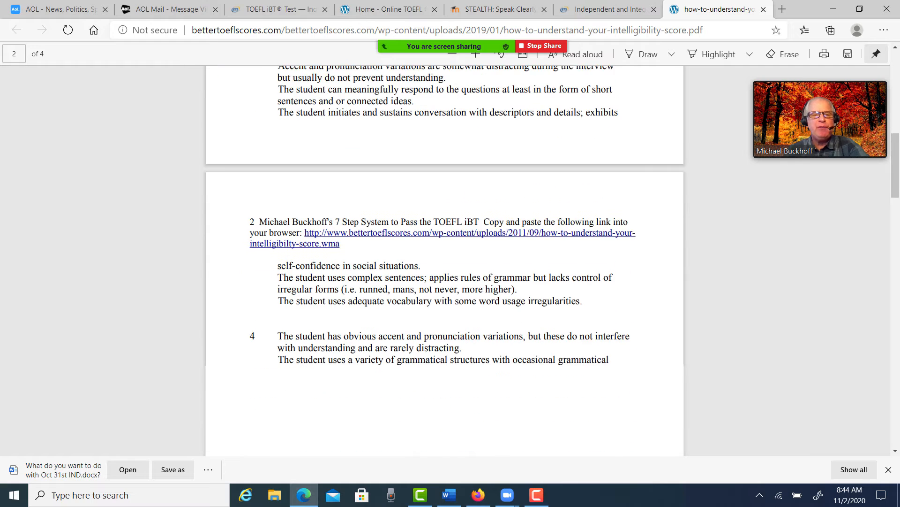
scroll(down, 3)
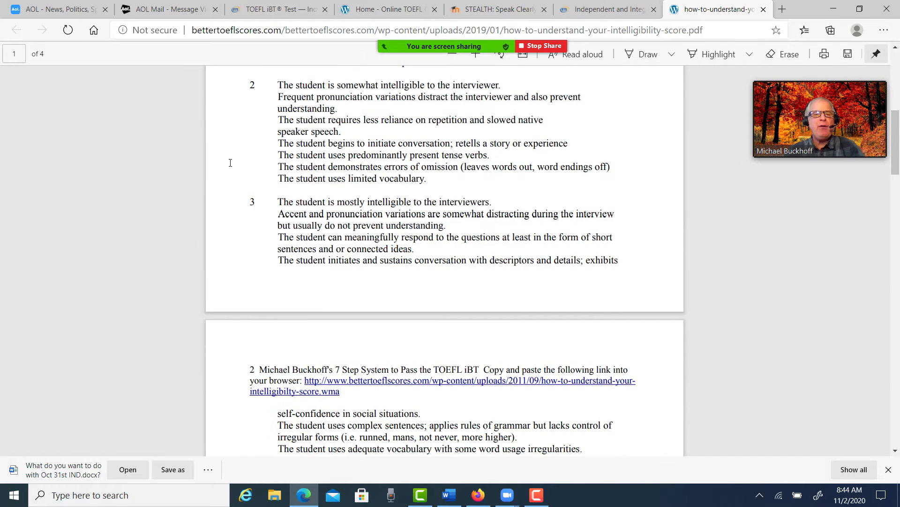
scroll(down, 3)
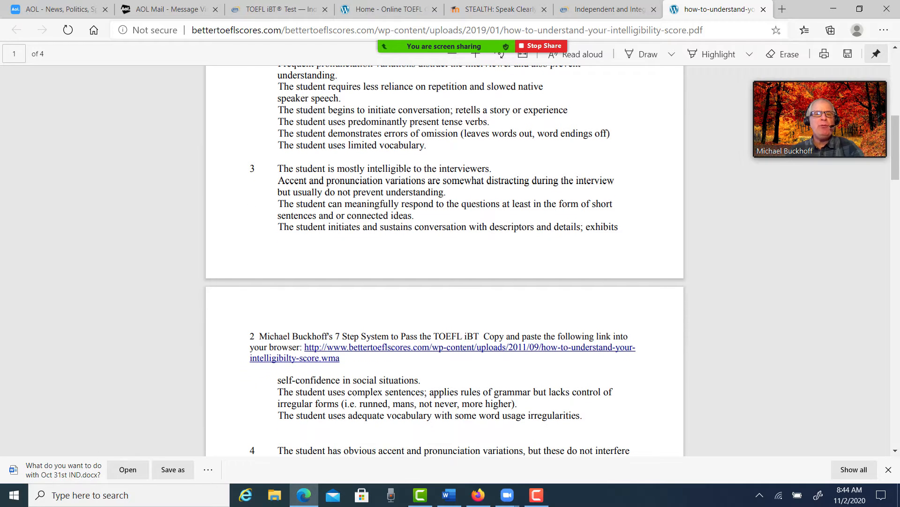
mouse_move(599, 23)
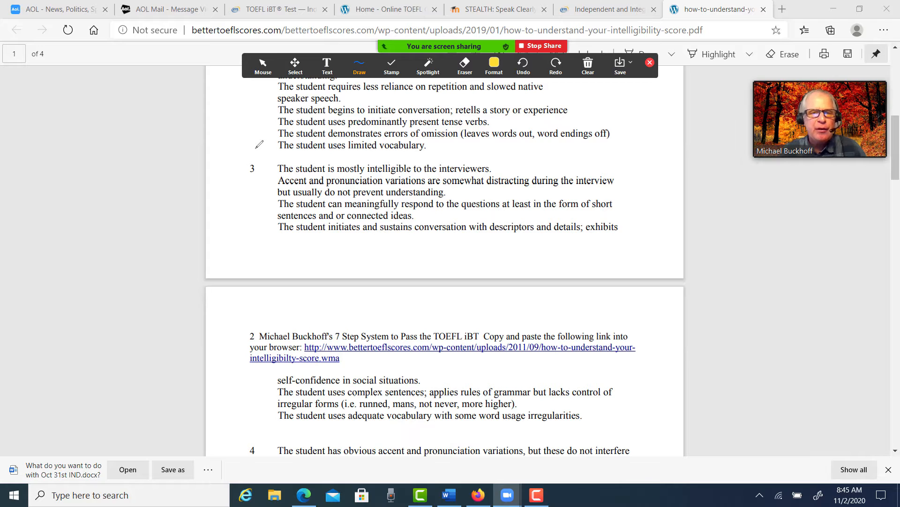
Underline key phrases like 'adequate vocabulary', circle the score 3, then clear all drawings.
drag(436, 170, 517, 190)
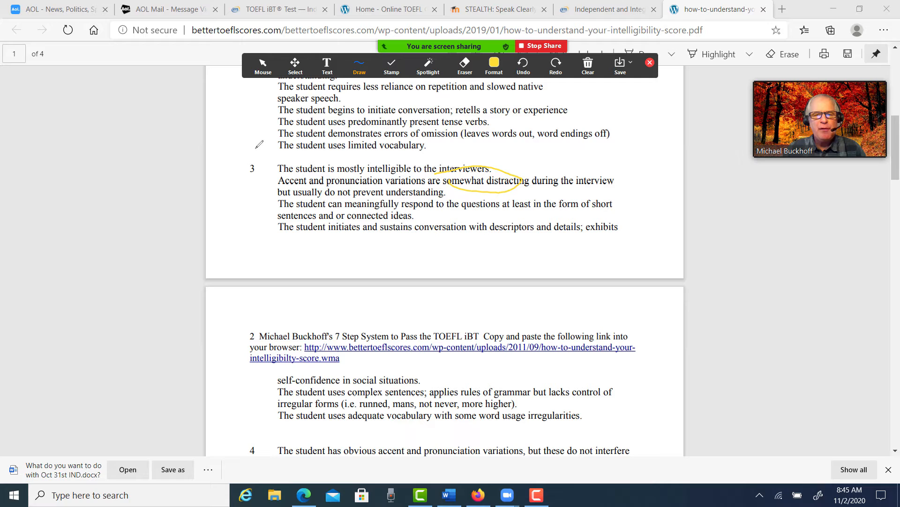
drag(345, 414, 436, 420)
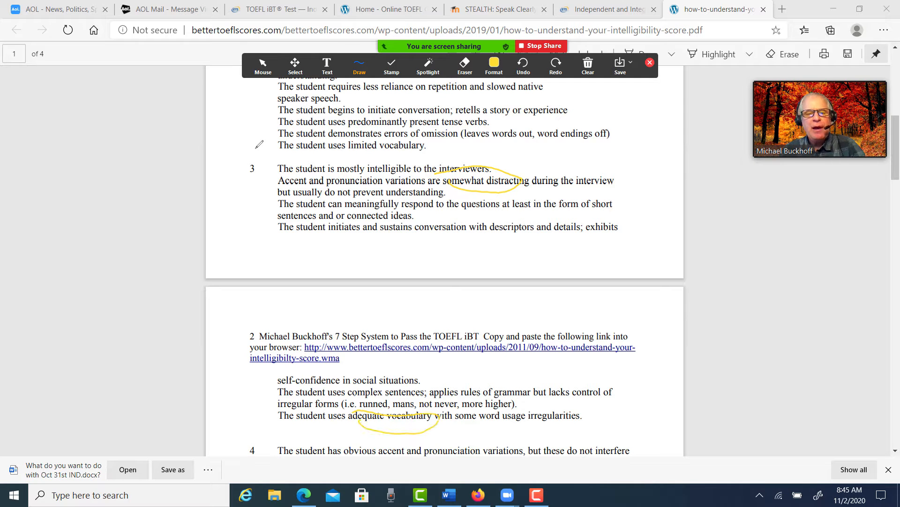
drag(232, 155, 247, 200)
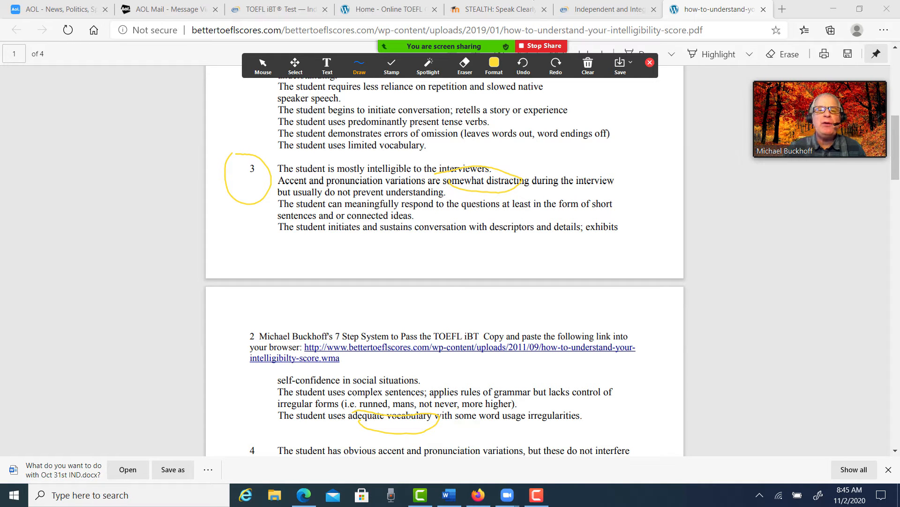
click(587, 65)
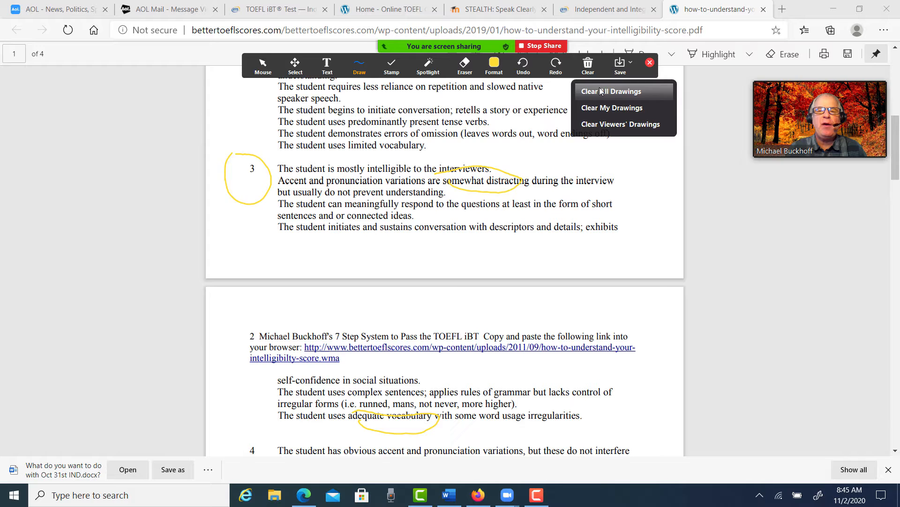
click(611, 91)
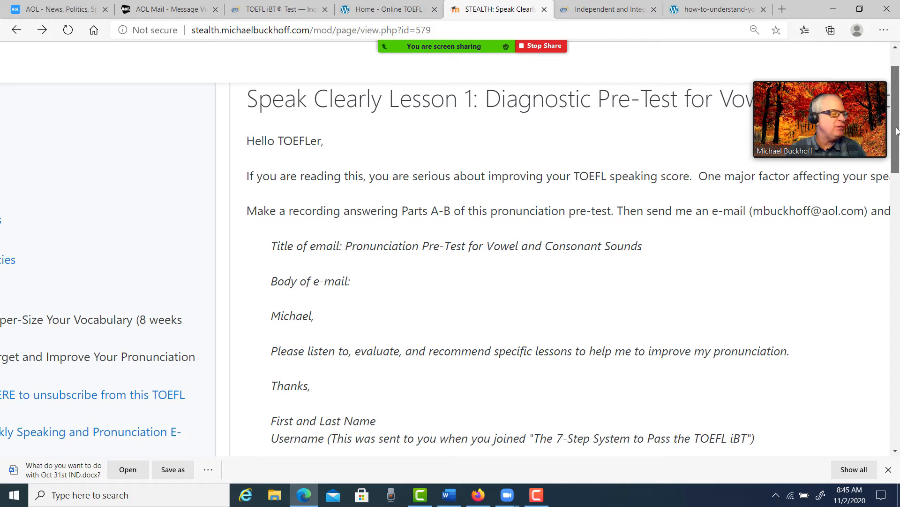
Return from the pre-test lesson to the STEALTH course main page via the breadcrumb.
scroll(down, 3)
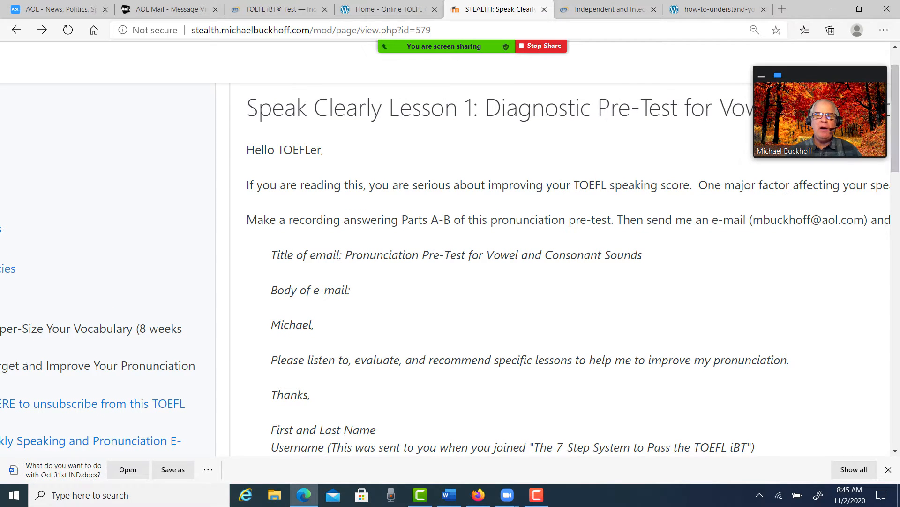
scroll(down, 3)
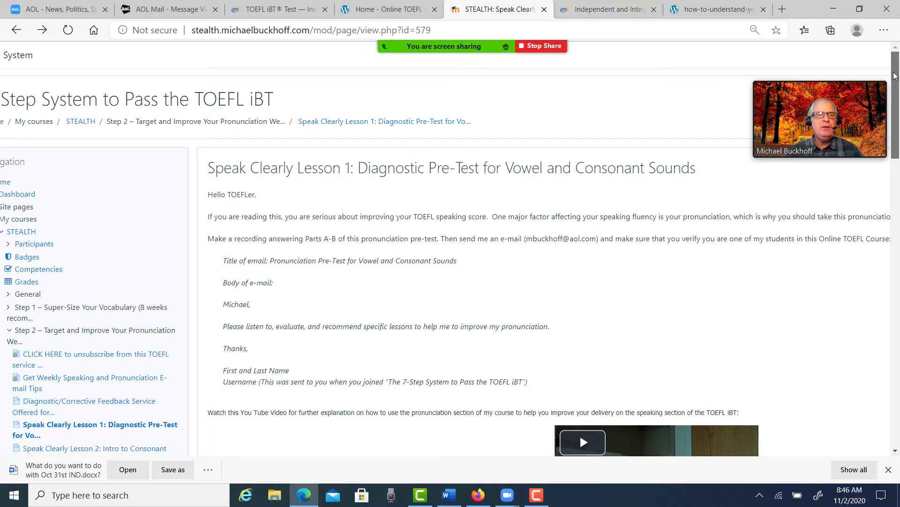
click(81, 121)
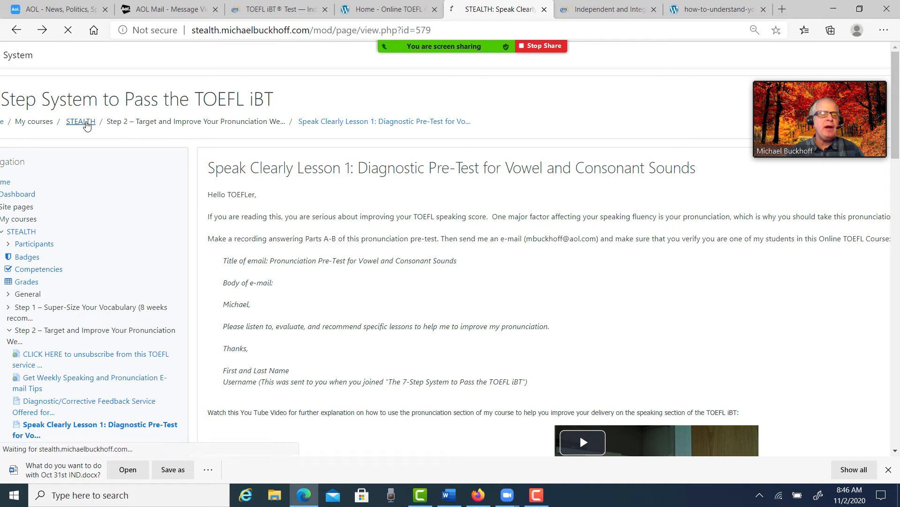
click(80, 121)
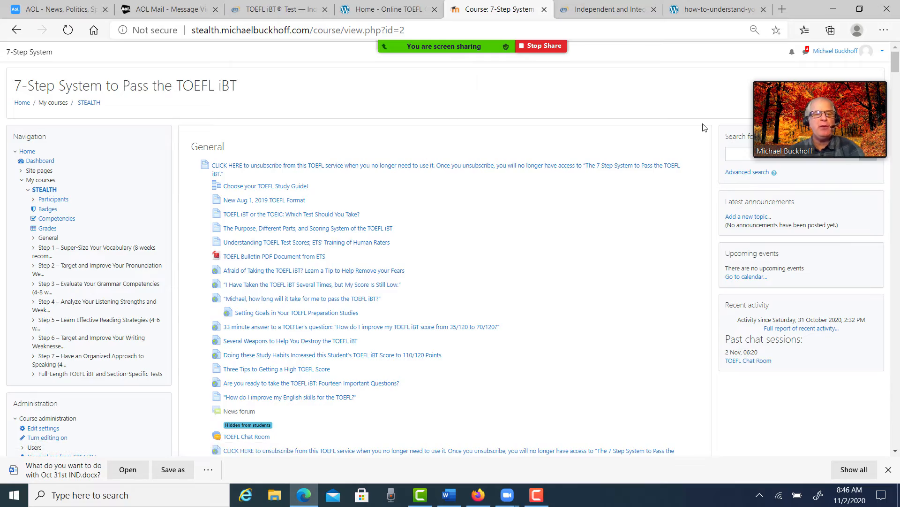
Scroll the course page down to the Step 7 speaking section and its lesson lists.
scroll(down, 3)
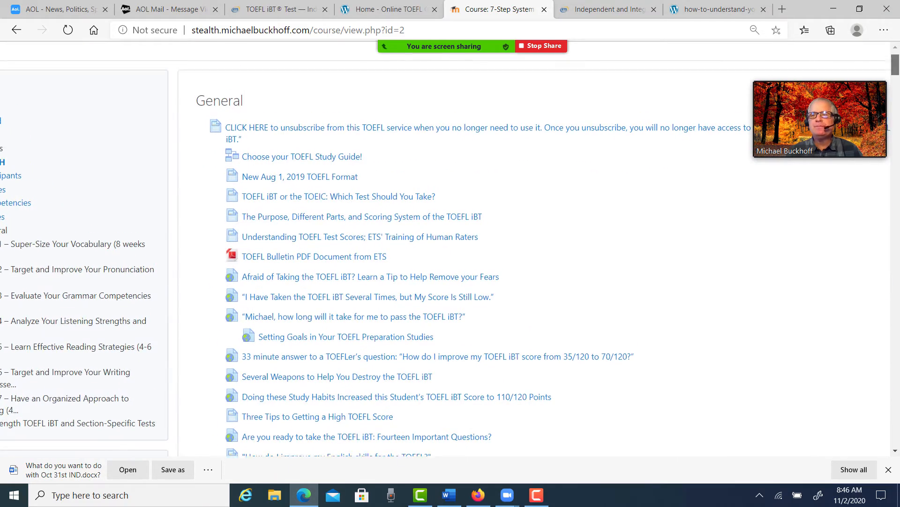
scroll(down, 3)
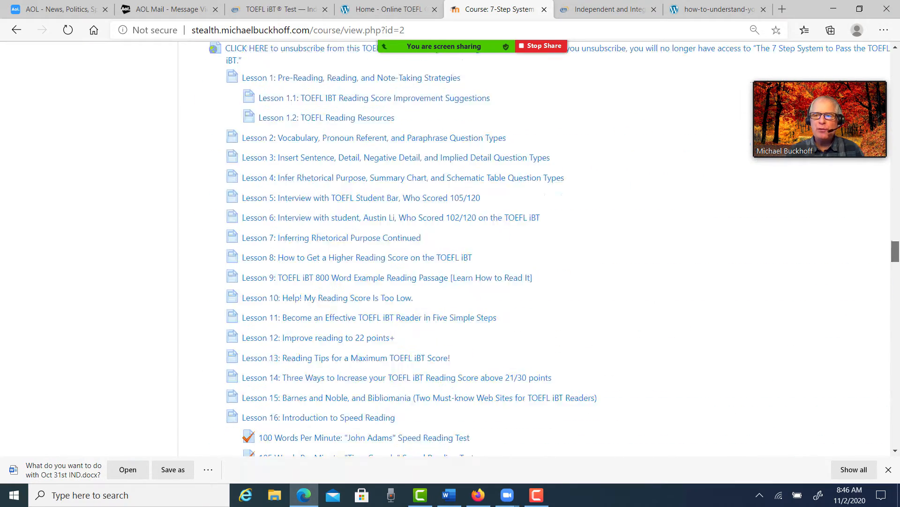
scroll(down, 3)
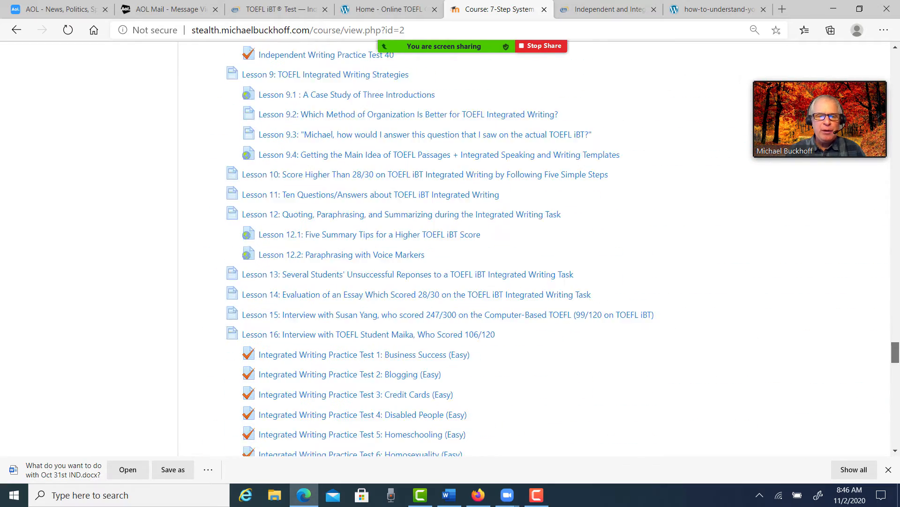
scroll(down, 3)
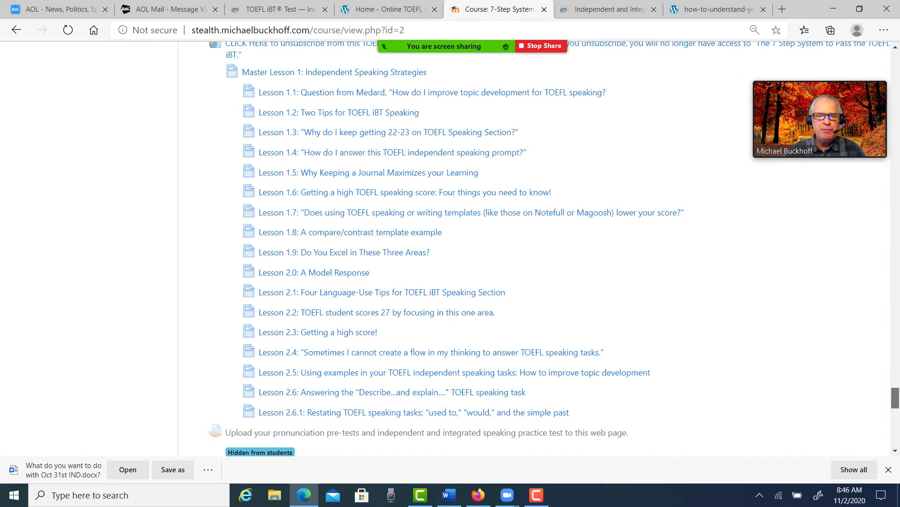
scroll(up, 3)
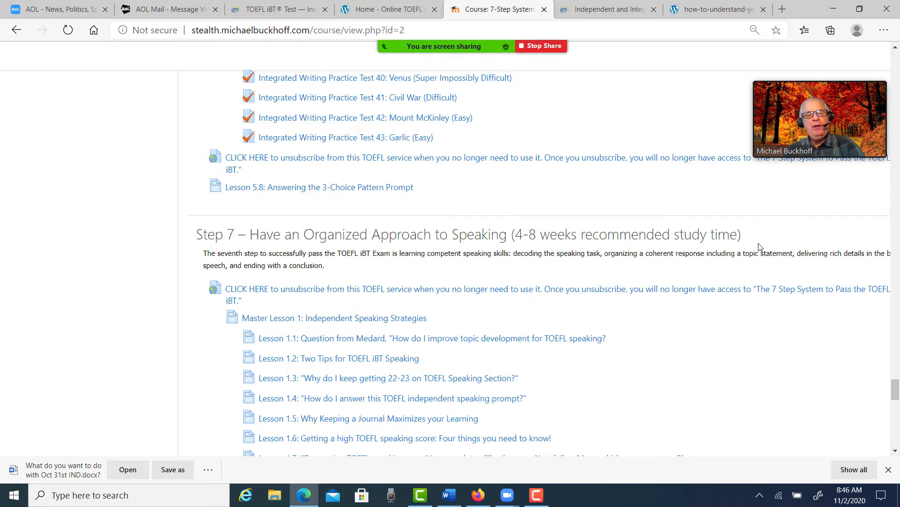
scroll(down, 3)
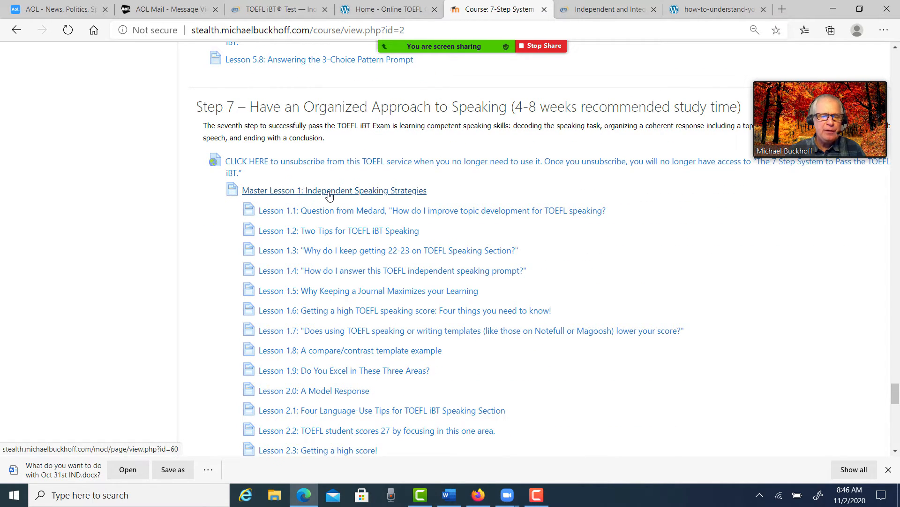
mouse_move(433, 196)
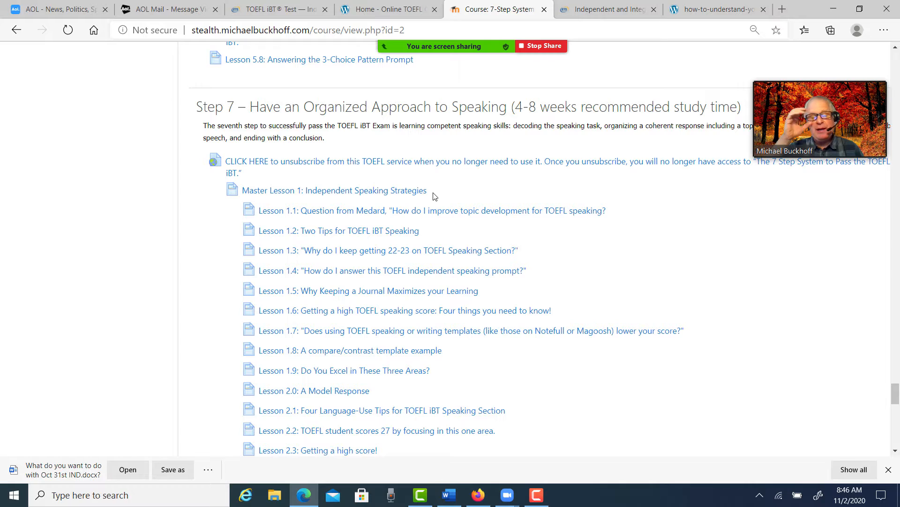
scroll(down, 3)
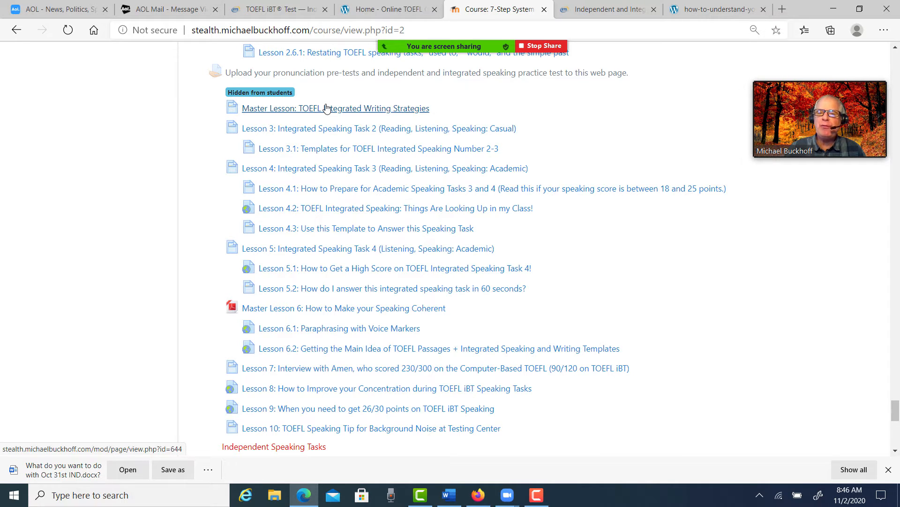
mouse_move(370, 110)
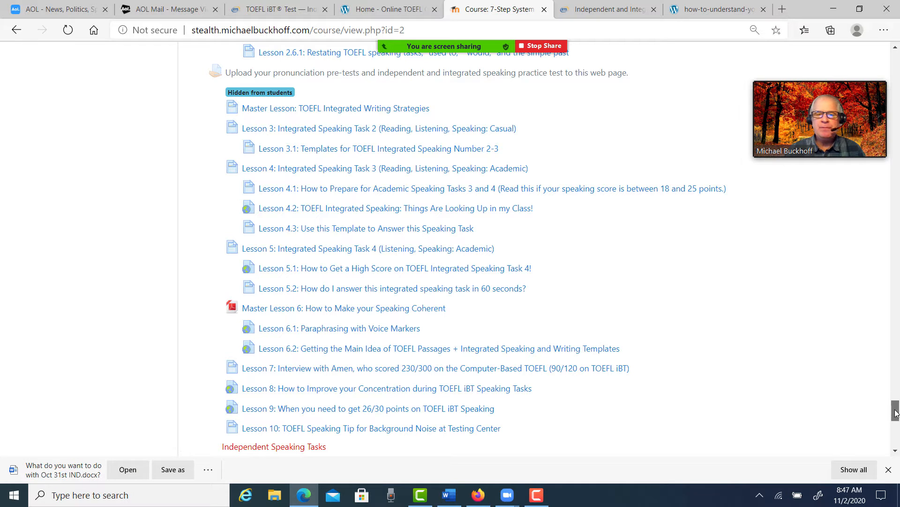
scroll(down, 3)
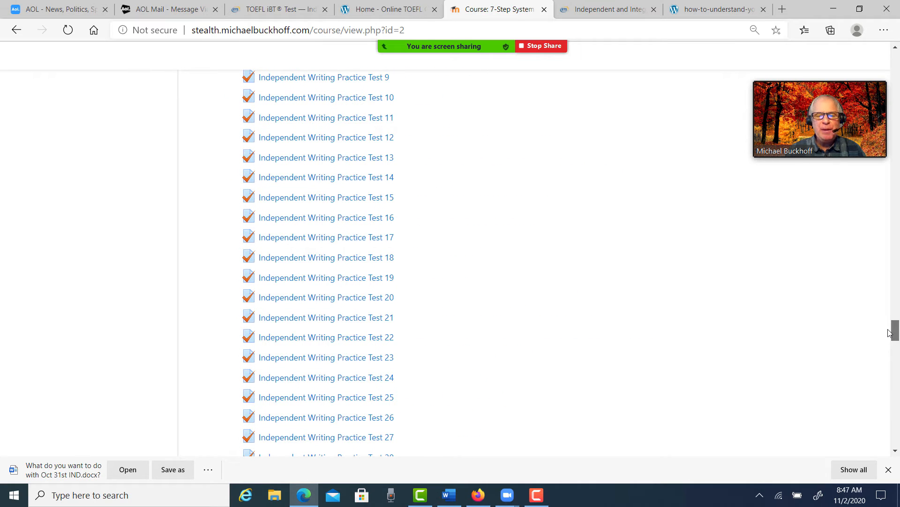
scroll(down, 3)
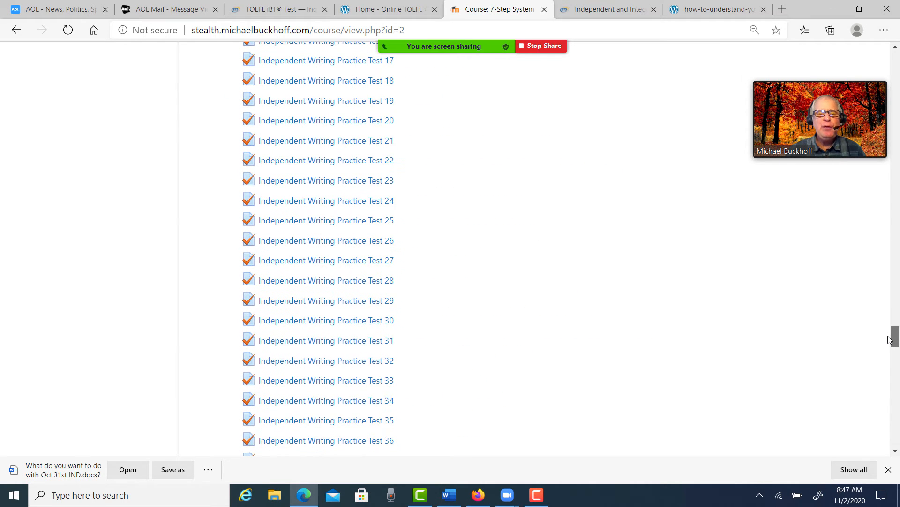
scroll(down, 3)
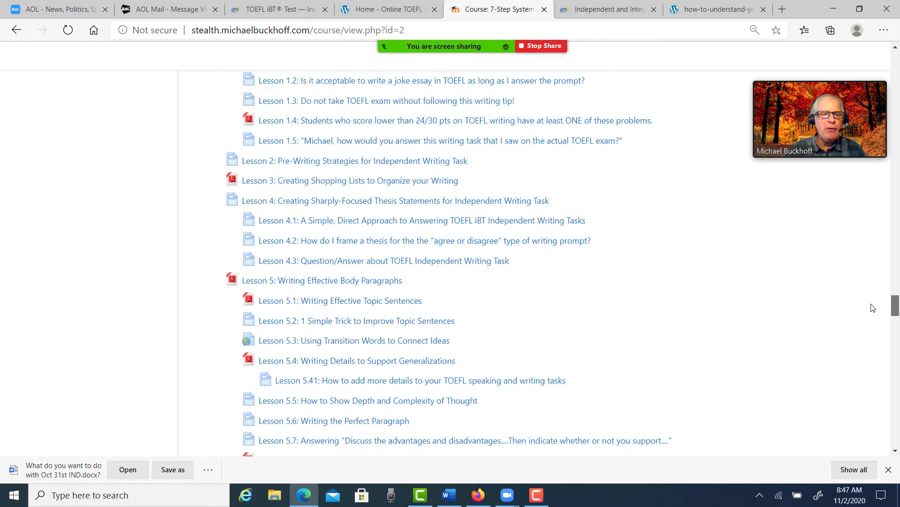
scroll(down, 3)
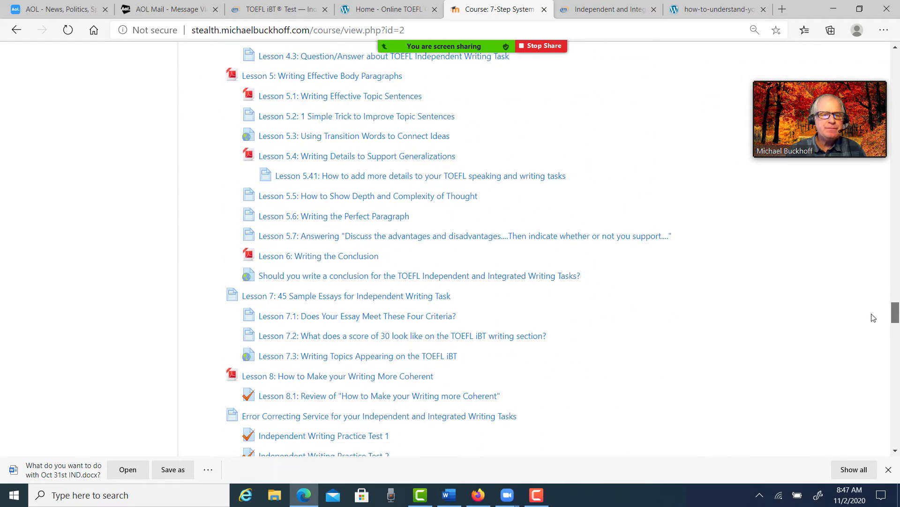
scroll(down, 3)
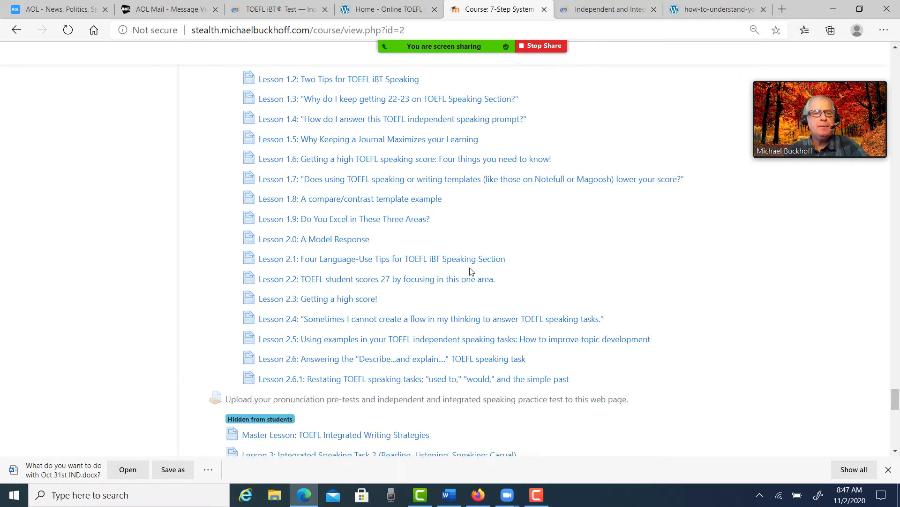
scroll(down, 3)
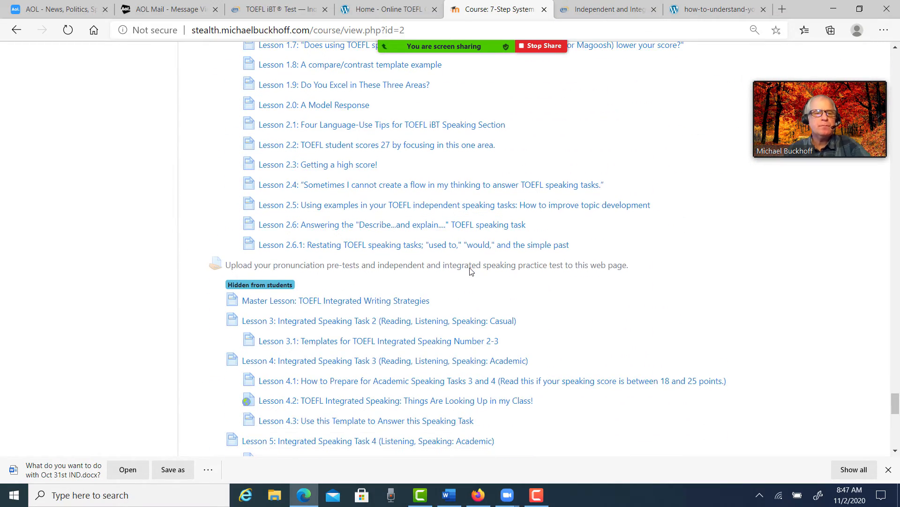
scroll(down, 3)
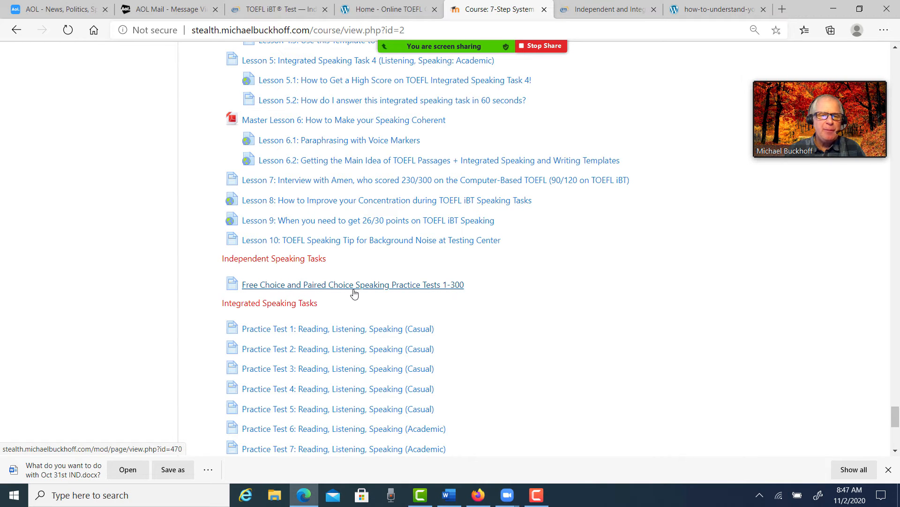
mouse_move(346, 290)
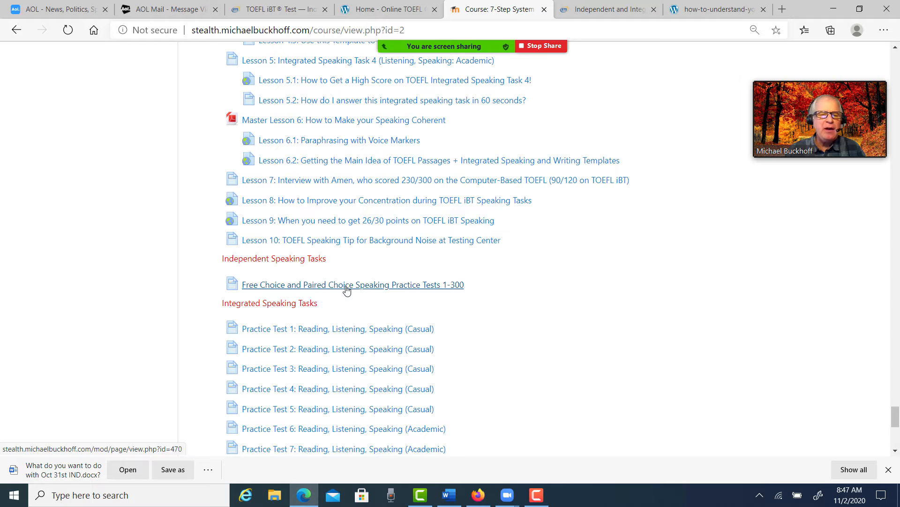
Scroll to the Independent and Integrated Speaking Practice Tests 1–15 at the page bottom.
scroll(down, 3)
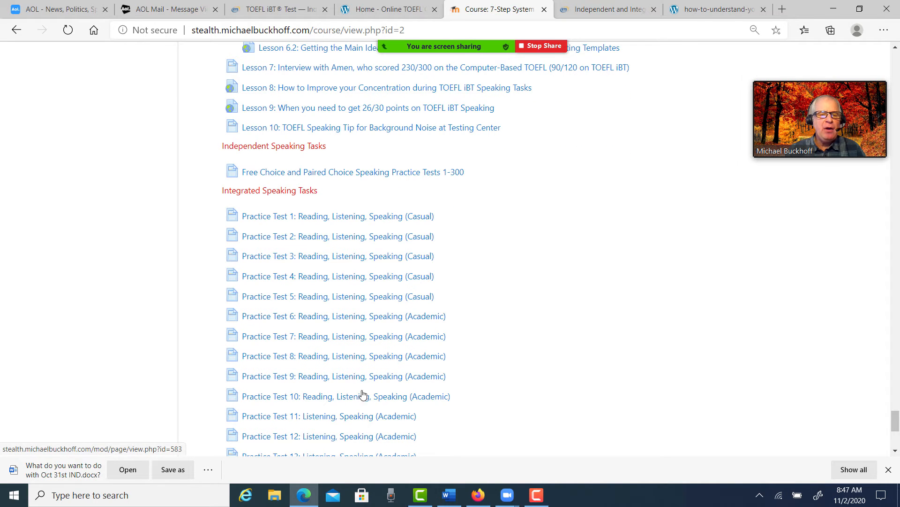
scroll(down, 3)
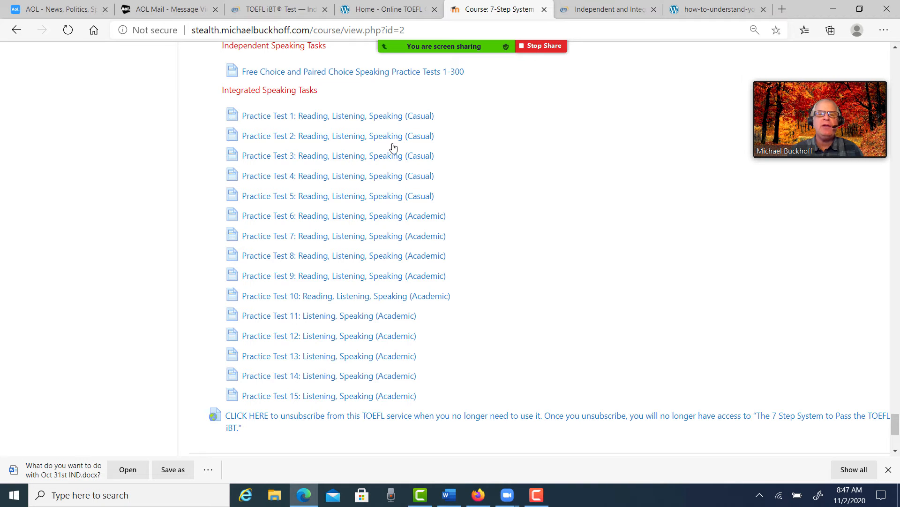
click(538, 46)
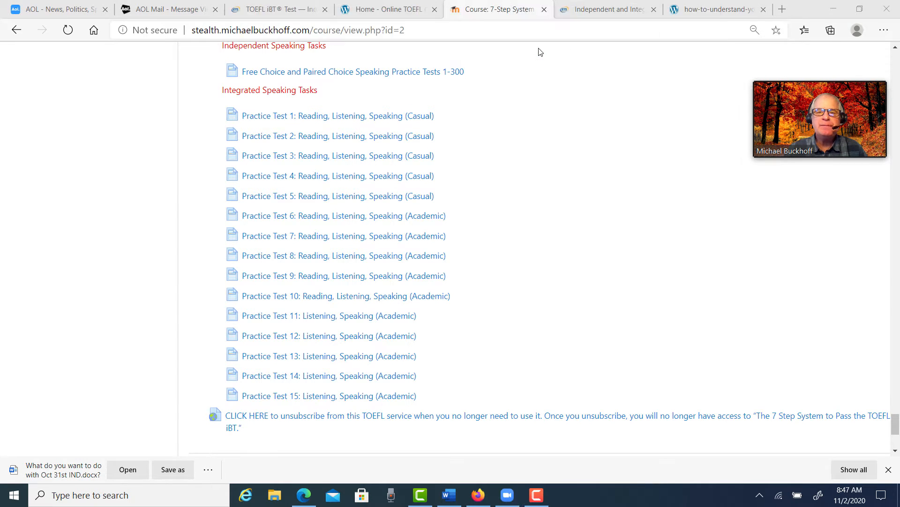